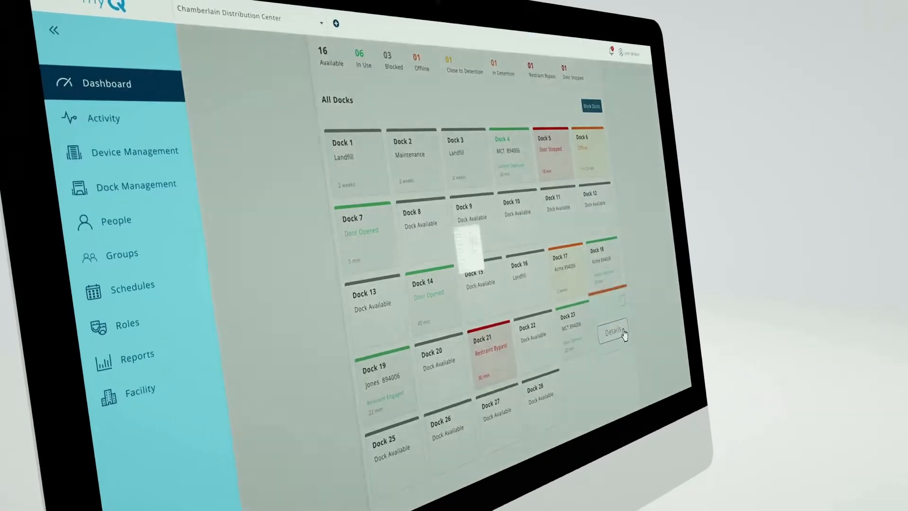
Review Dock 24's session details, then browse Dock Management's session timelines with detention fees
click(612, 331)
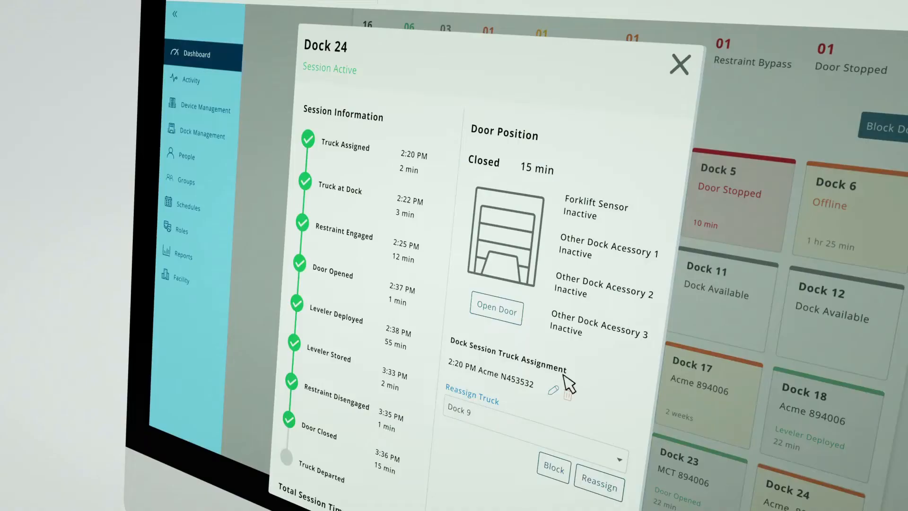
click(678, 64)
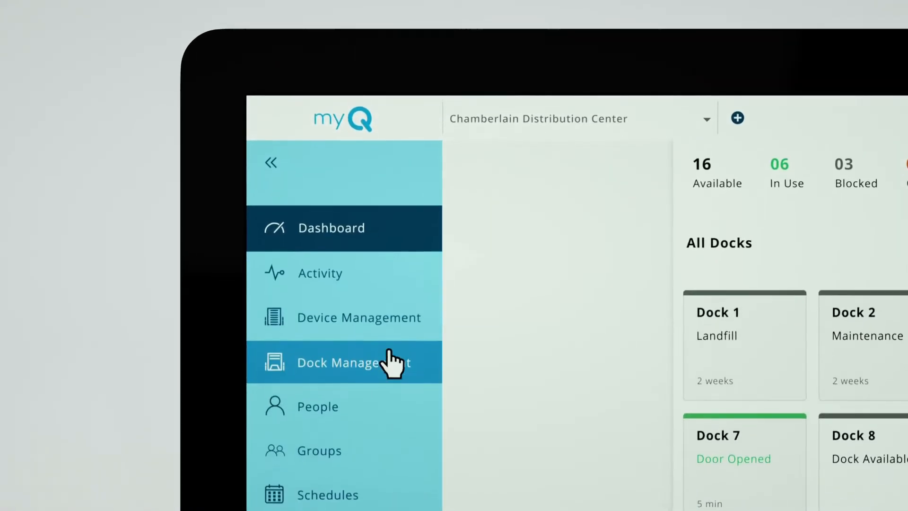
click(353, 361)
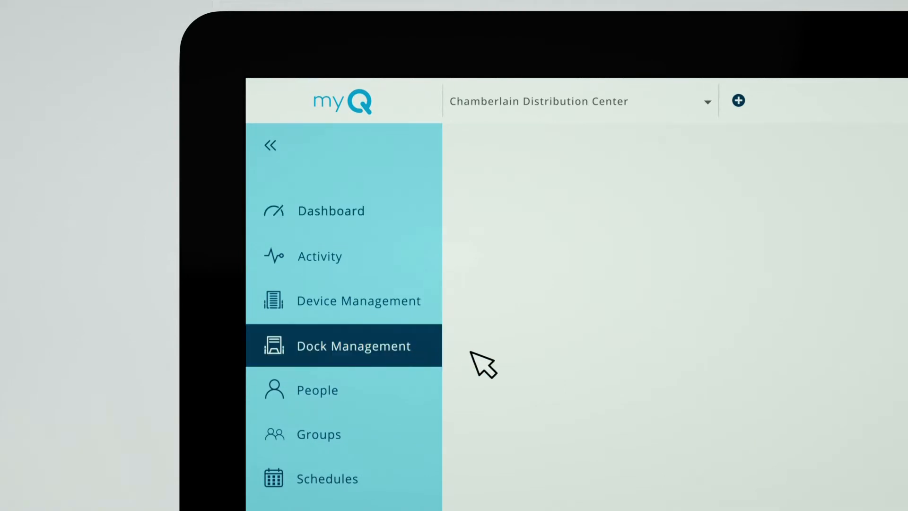
click(353, 345)
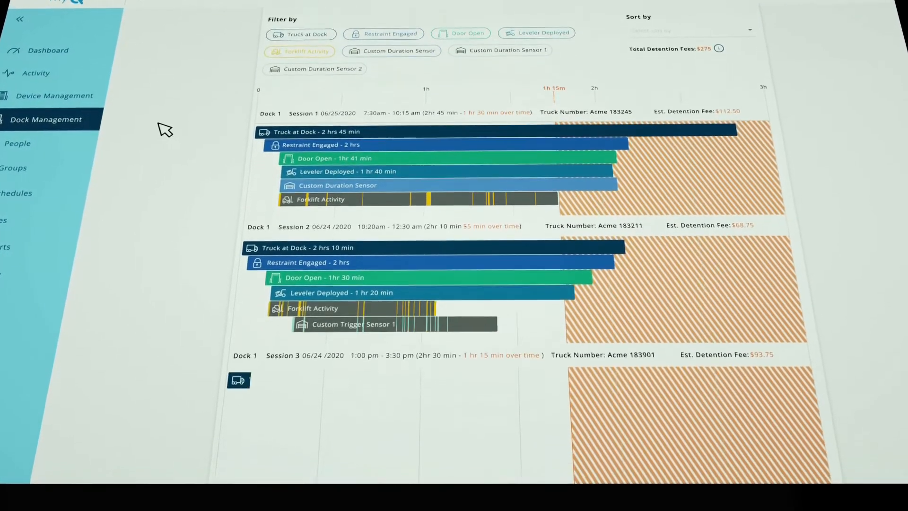
scroll(down, 3)
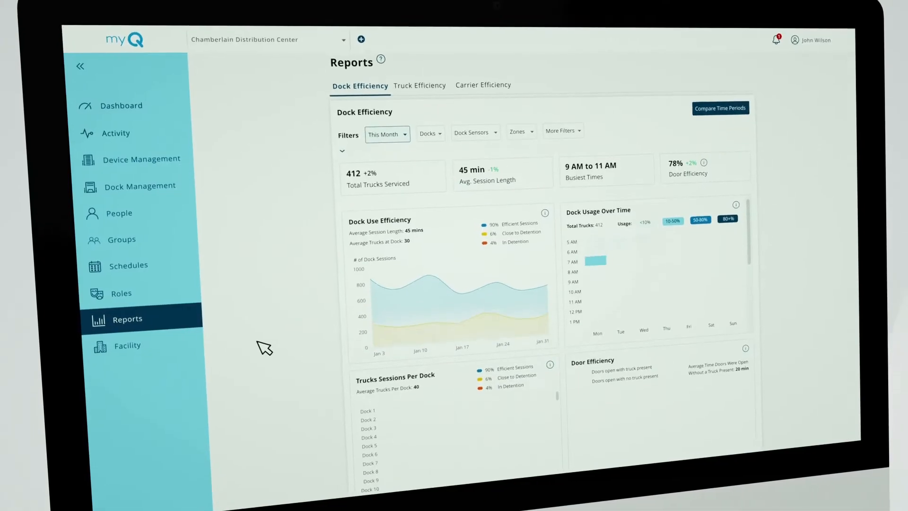
View the Truck Efficiency report's dwell time, restraint use and detention fee charts
scroll(down, 3)
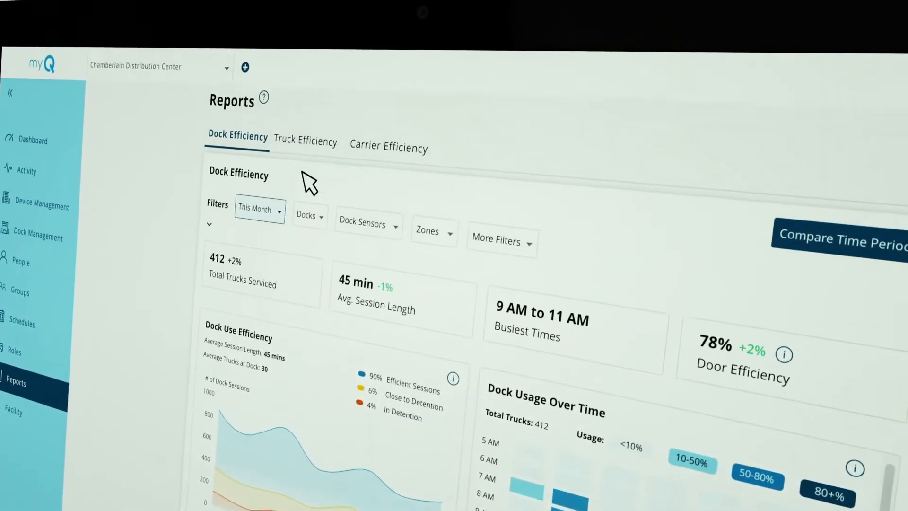
click(304, 141)
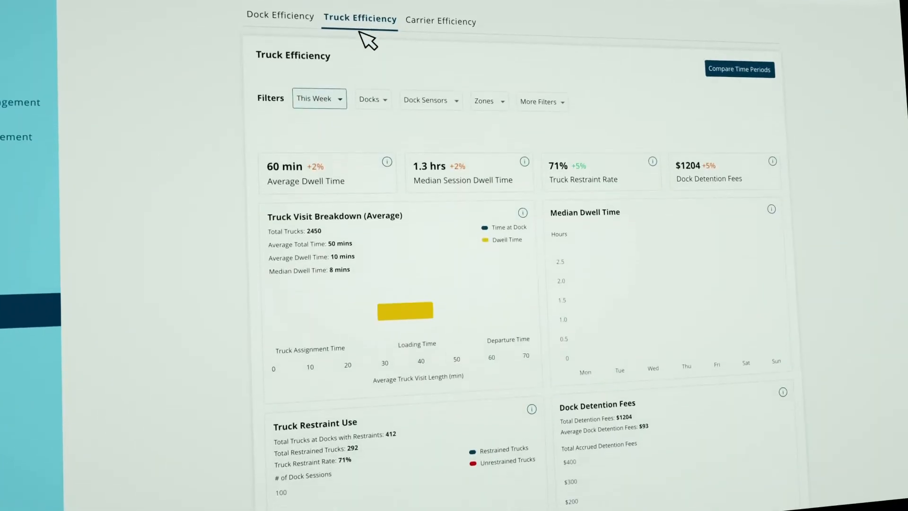
scroll(down, 3)
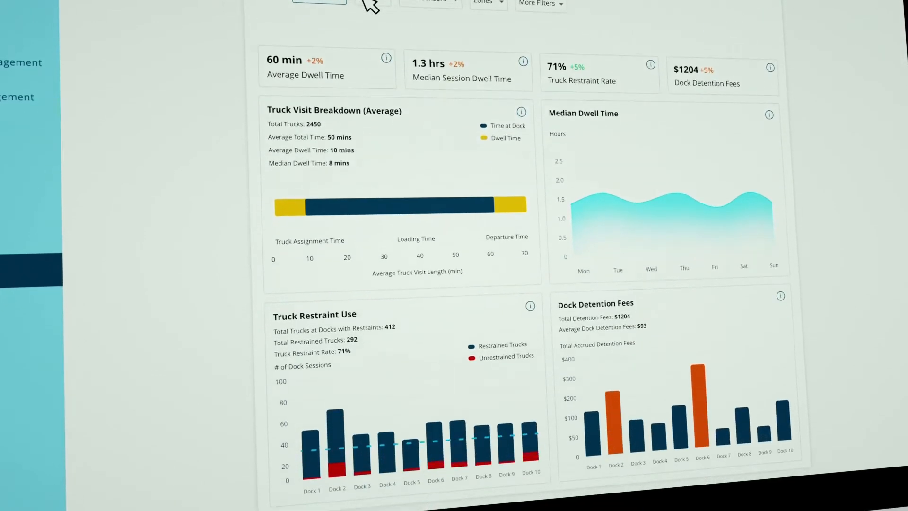
View the Carrier Efficiency report's carrier visit times and per-carrier detention cost charts
click(375, 155)
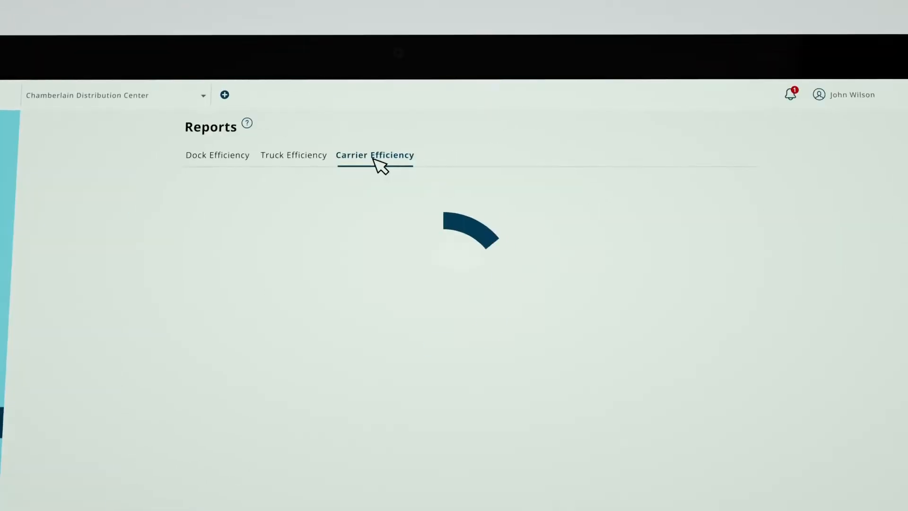
click(374, 155)
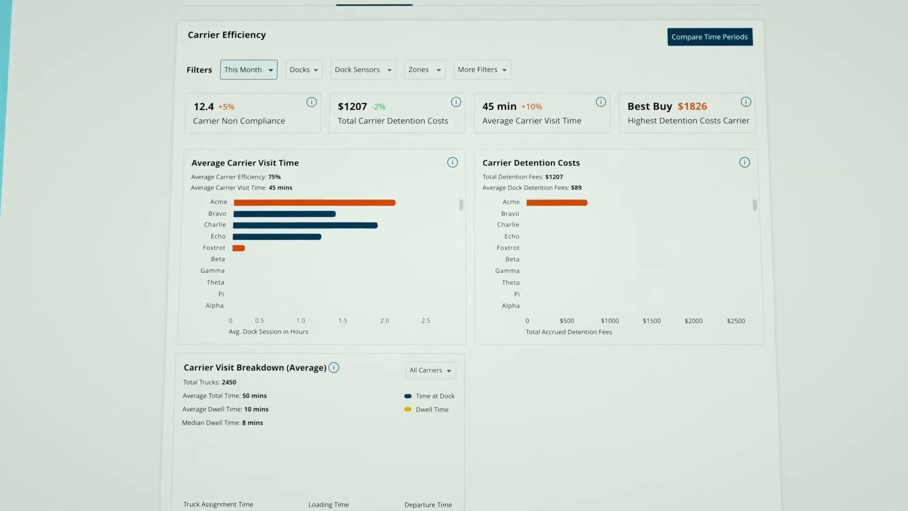
scroll(down, 3)
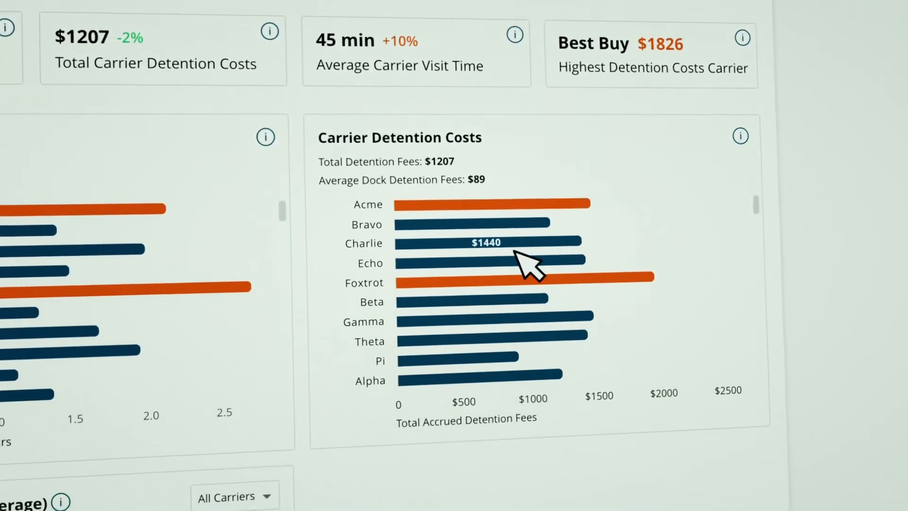
scroll(down, 3)
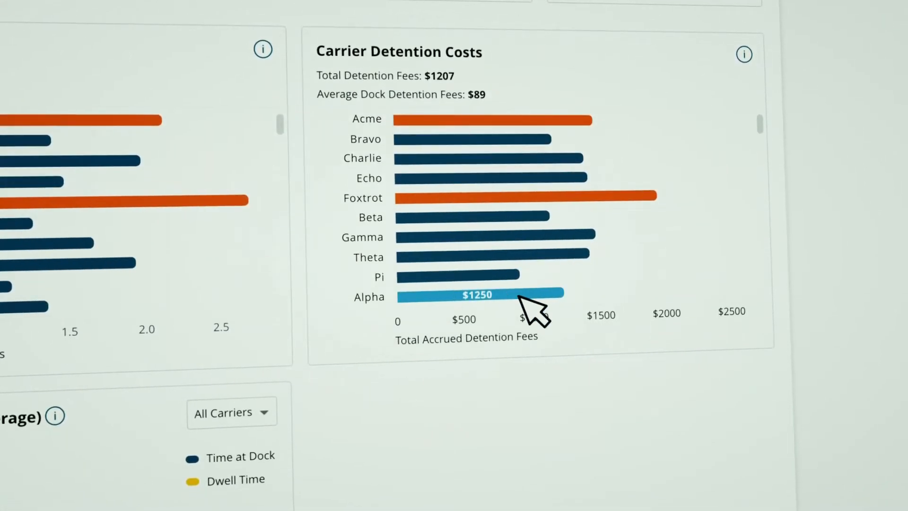